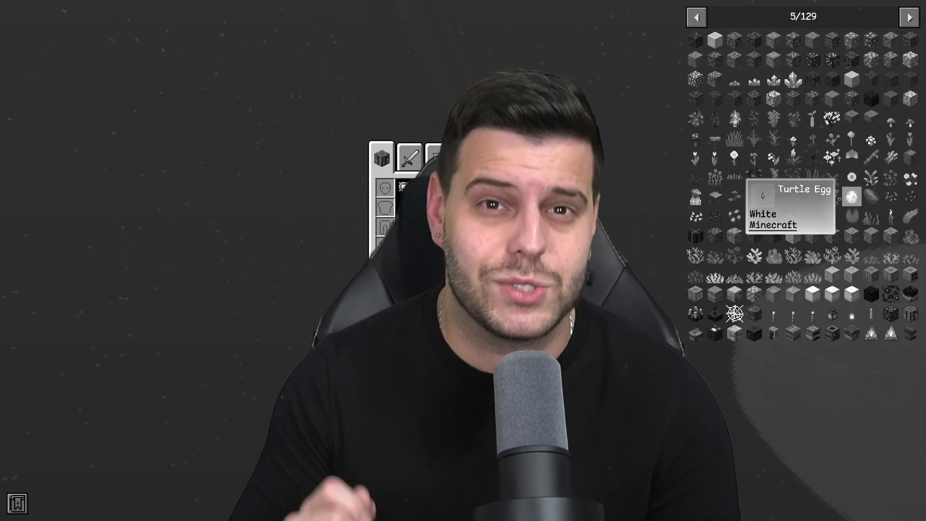
# Download the CurseForge standalone Windows installer from the CurseForge download page
pyautogui.click(908, 16)
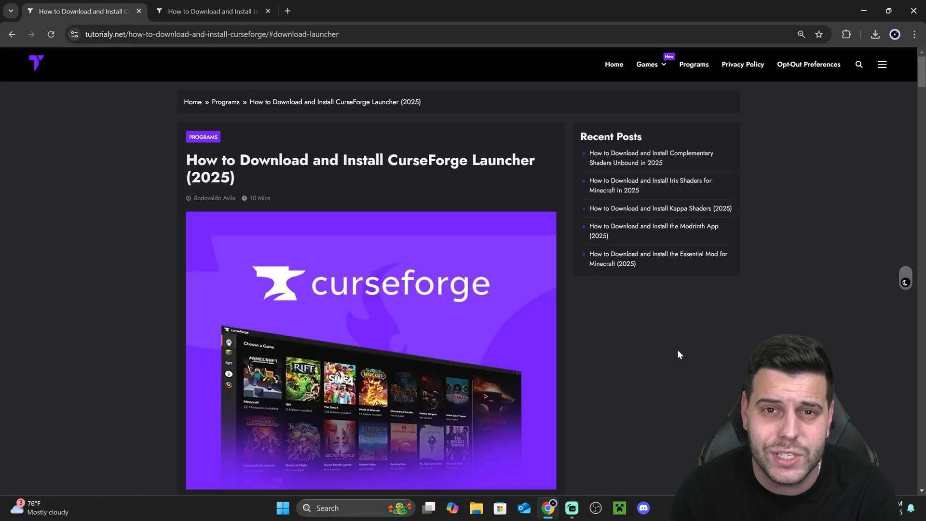
pyautogui.scroll(-3)
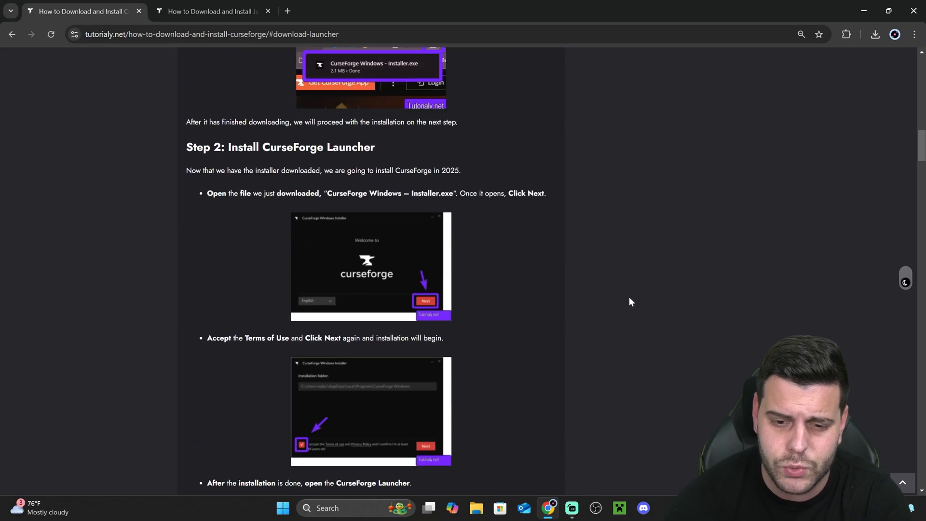
pyautogui.scroll(3)
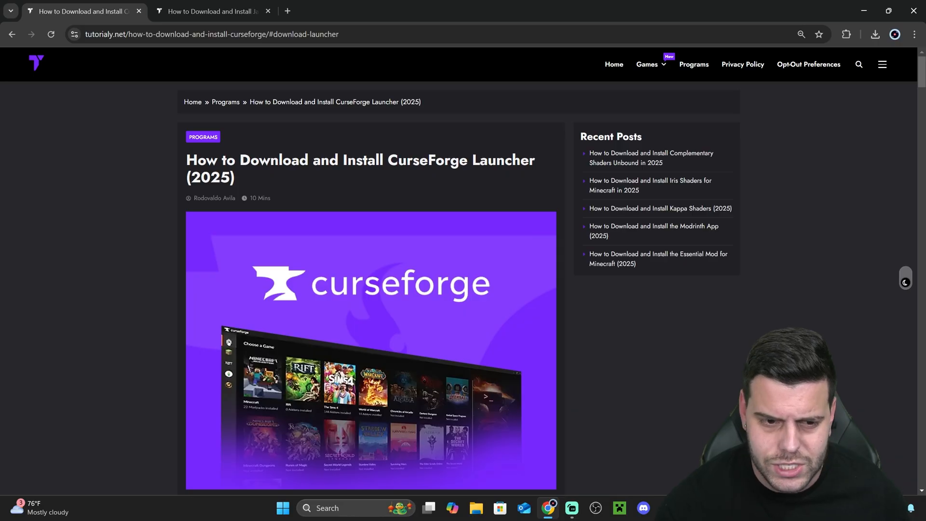
pyautogui.scroll(-3)
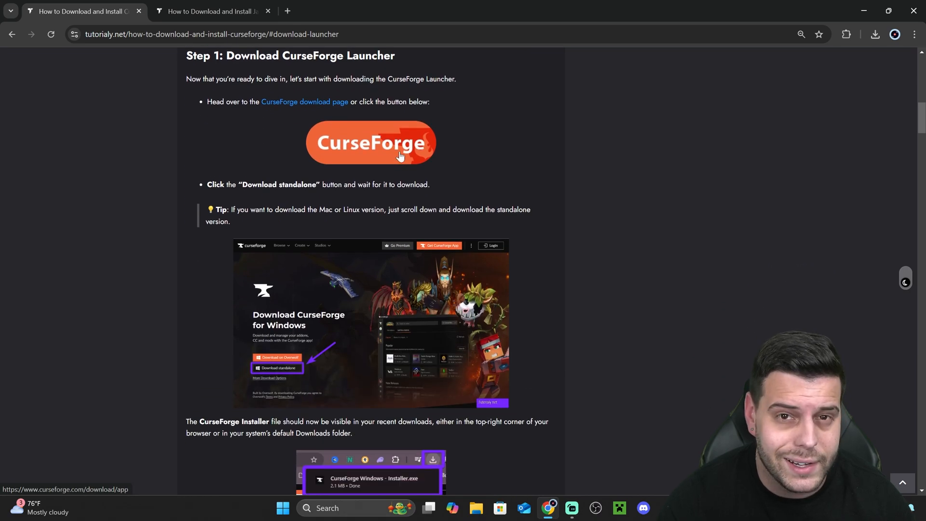
pyautogui.click(370, 142)
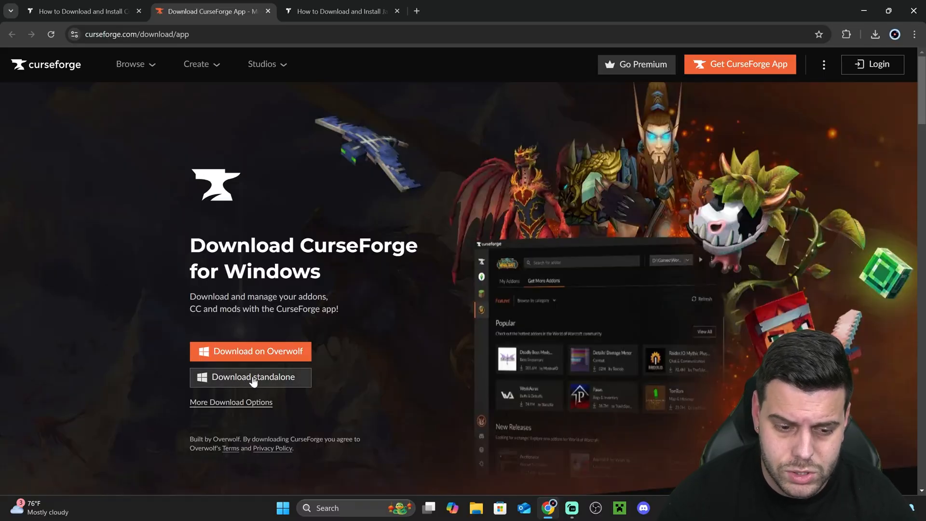
pyautogui.click(249, 377)
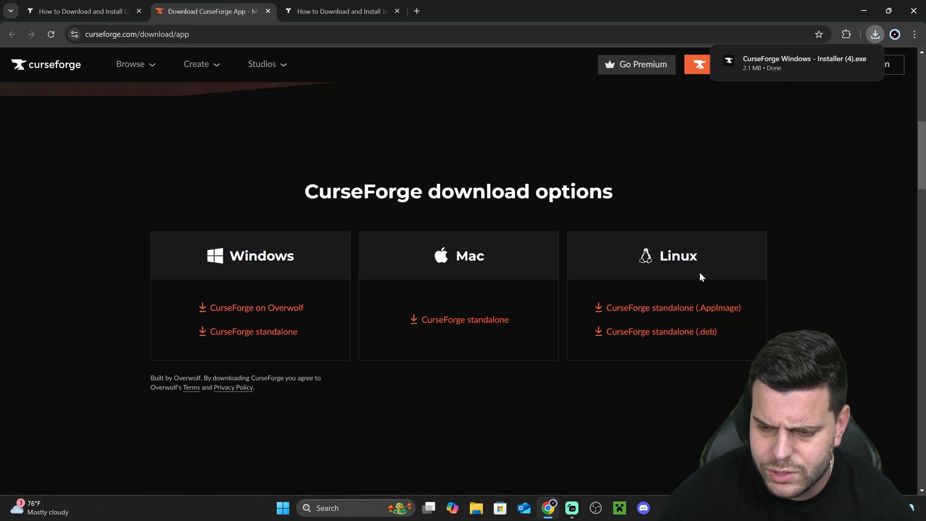
pyautogui.click(874, 34)
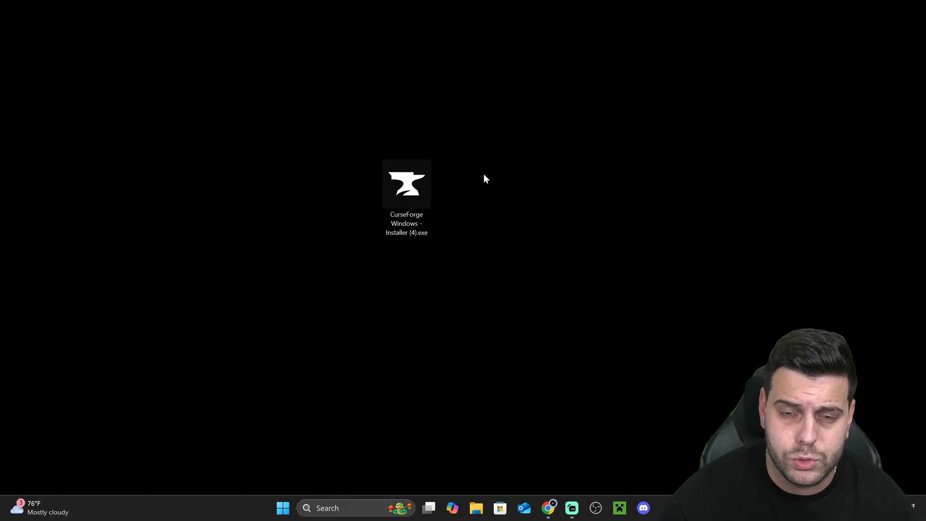
# Launch the downloaded CurseForge installer, pass the welcome screen, and accept the terms of use
pyautogui.click(406, 184)
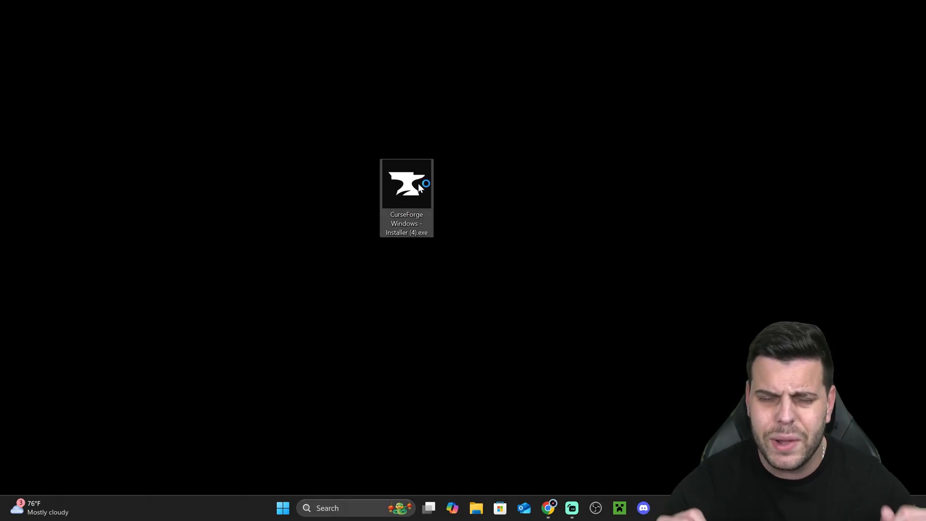
pyautogui.doubleClick(406, 186)
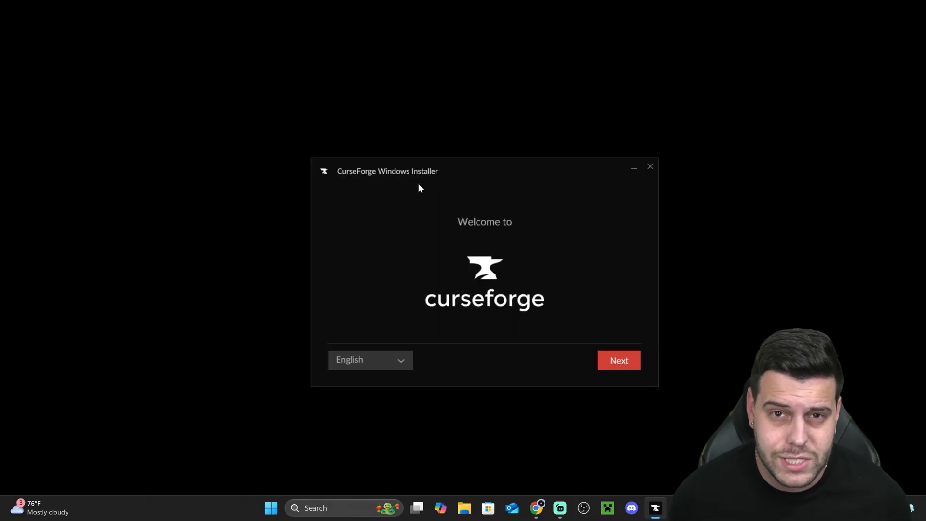
pyautogui.moveTo(443, 213)
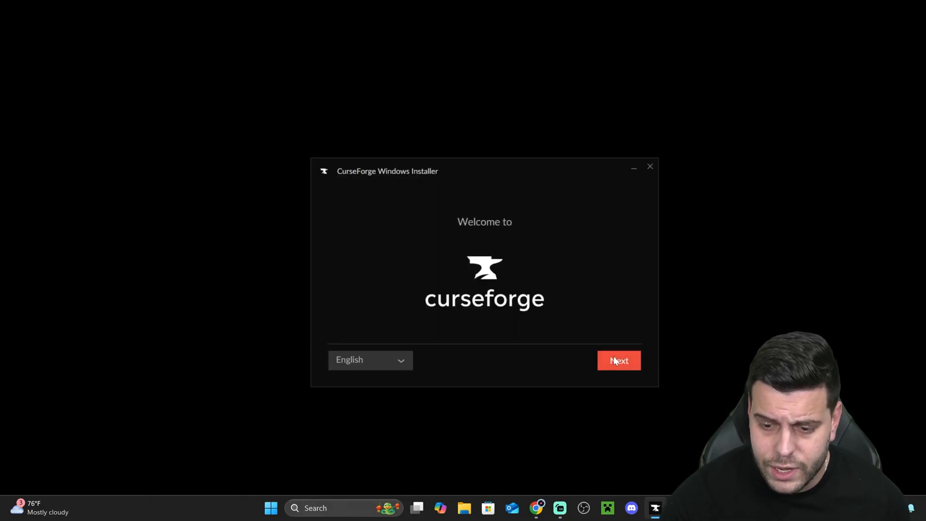
pyautogui.click(618, 361)
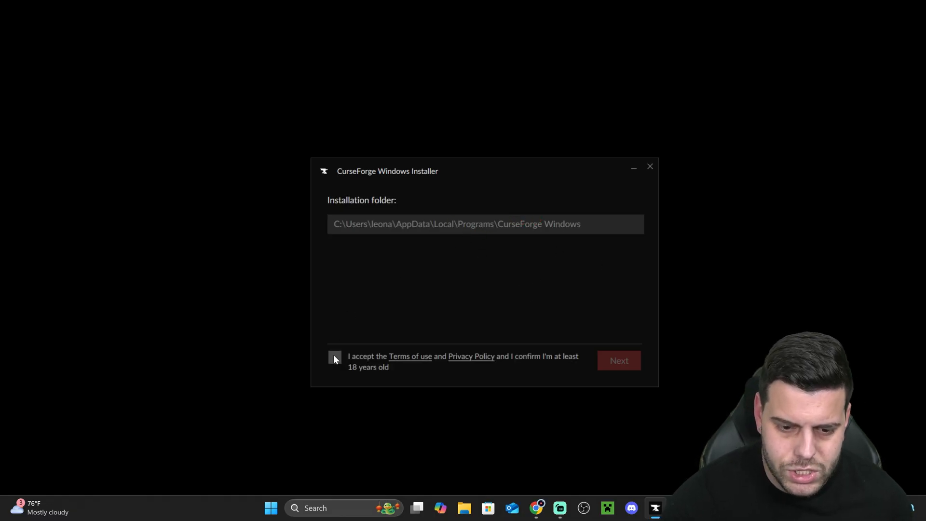
pyautogui.click(618, 360)
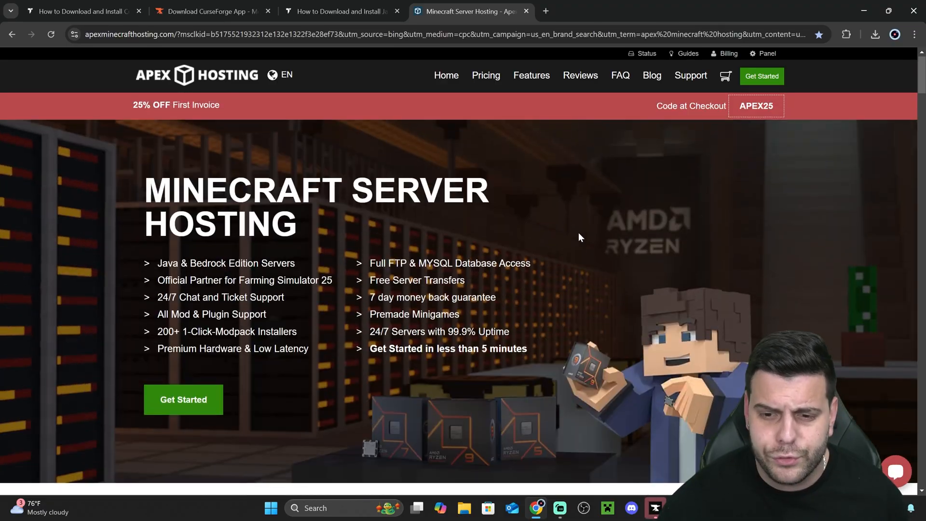
# Scroll down the Apex Hosting homepage toward the Minecraft server pricing plans
pyautogui.scroll(-3)
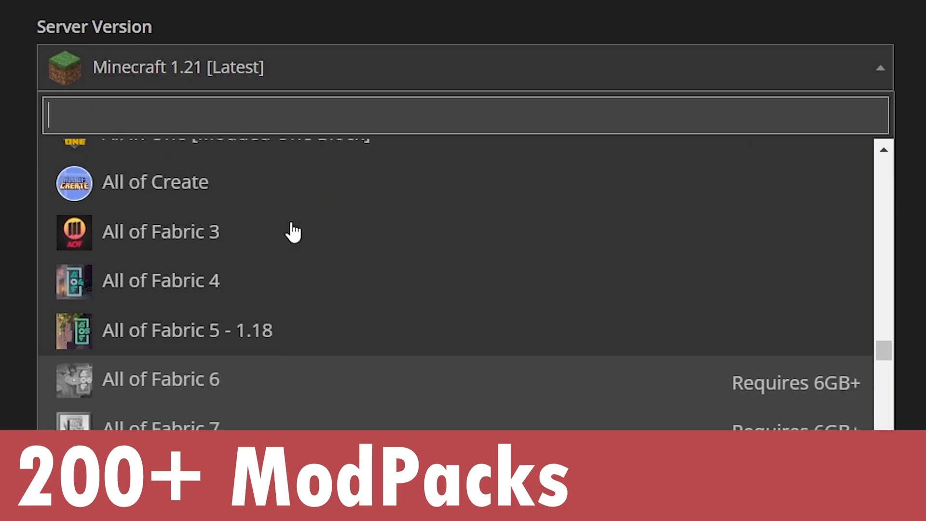
pyautogui.scroll(-3)
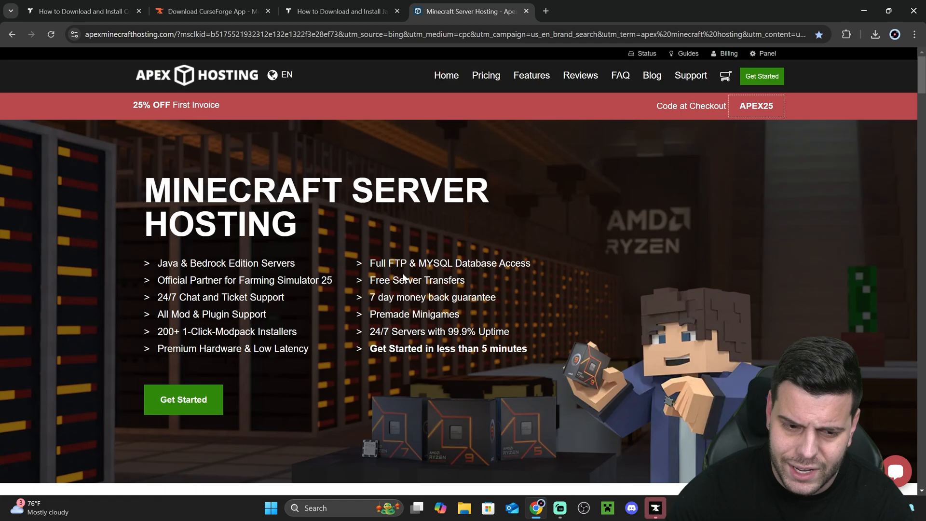
pyautogui.scroll(-3)
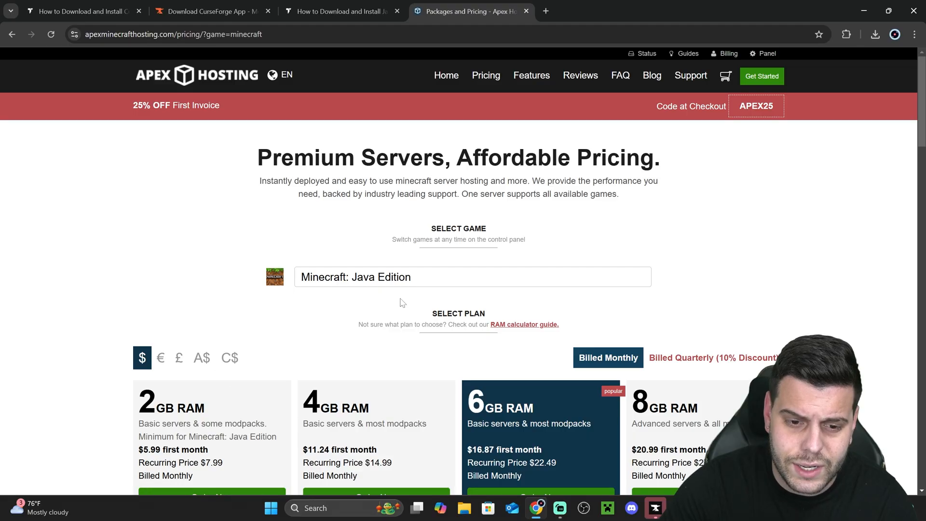
pyautogui.scroll(-3)
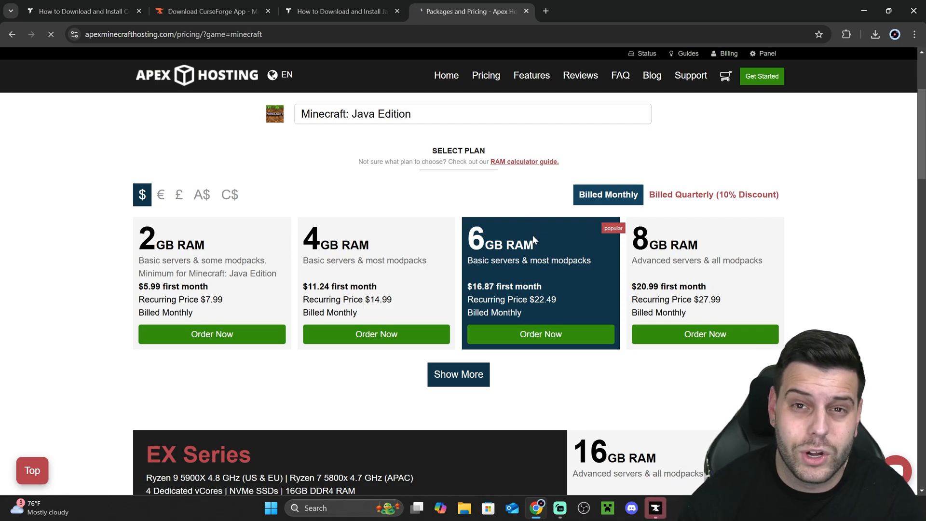
# Order the 6GB plan with Skyfactory 5 as server version and continue to the cart
pyautogui.click(539, 334)
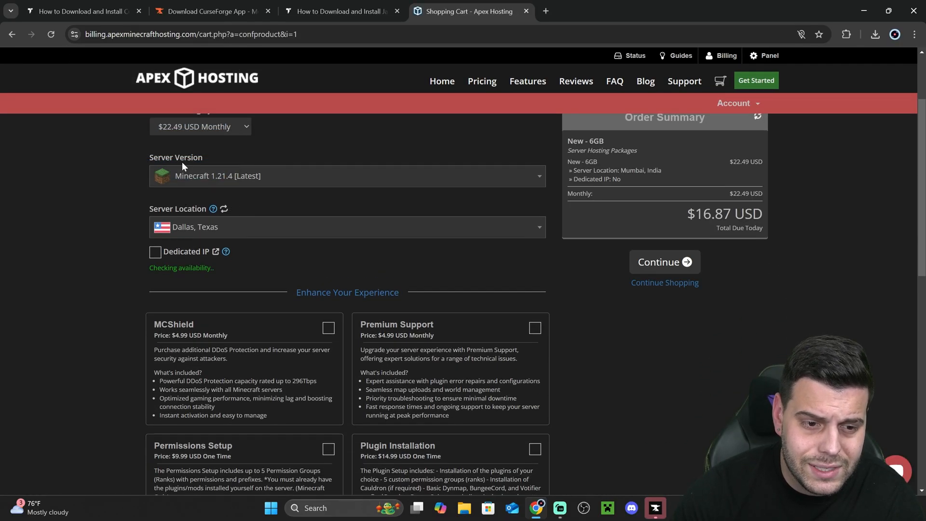
pyautogui.click(346, 176)
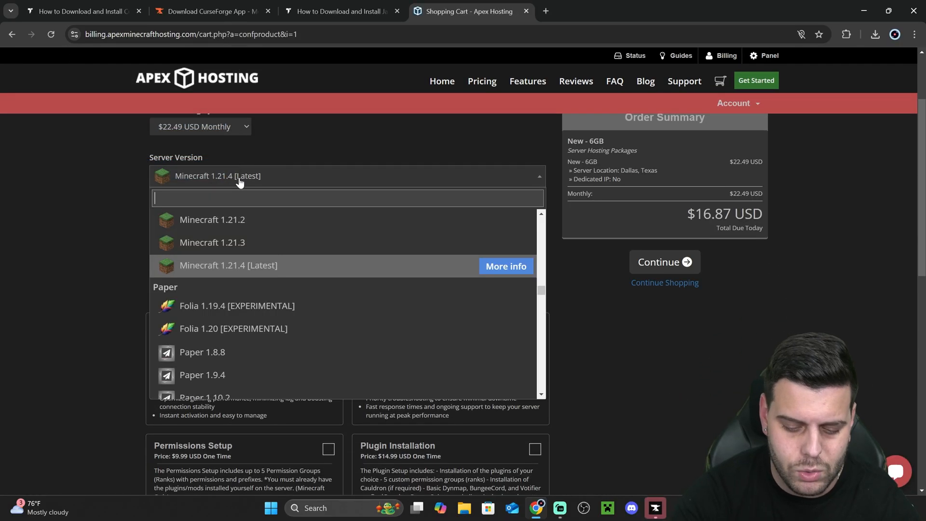
pyautogui.write('skyfac')
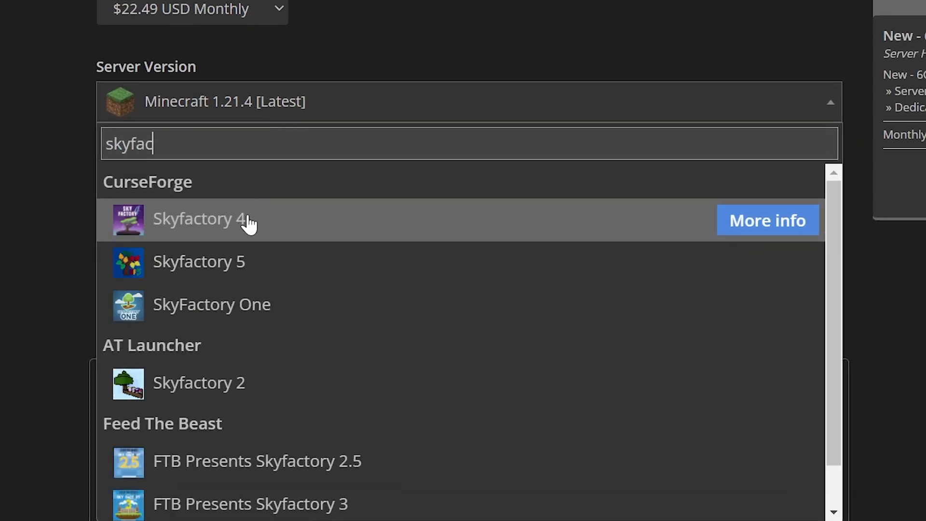
pyautogui.moveTo(199, 261)
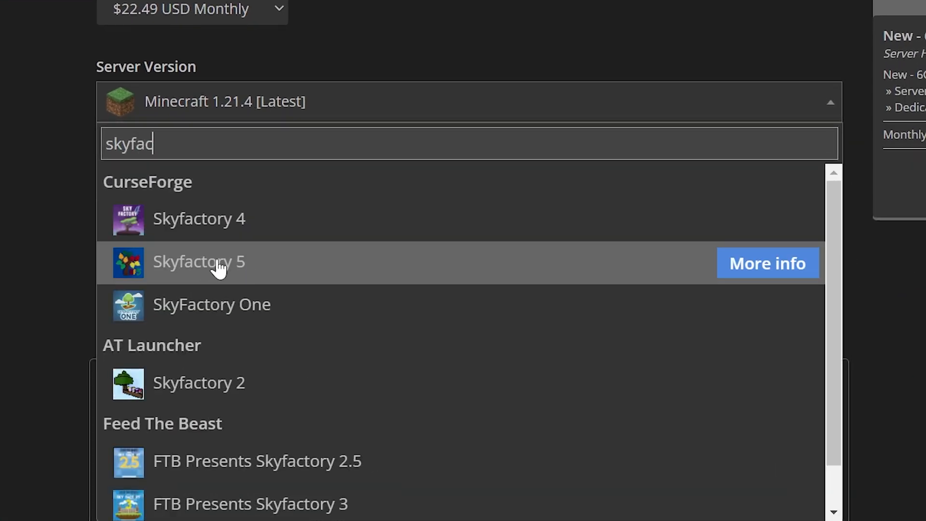
pyautogui.click(198, 261)
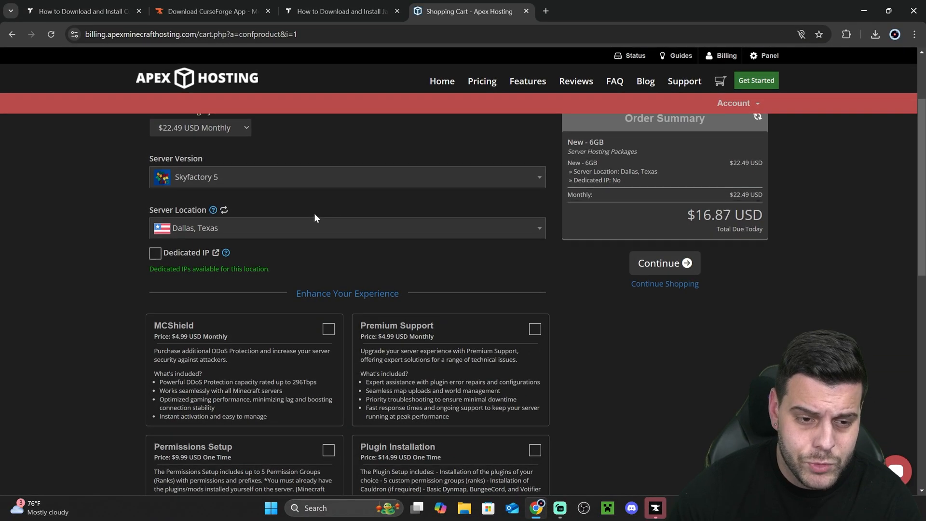
pyautogui.scroll(3)
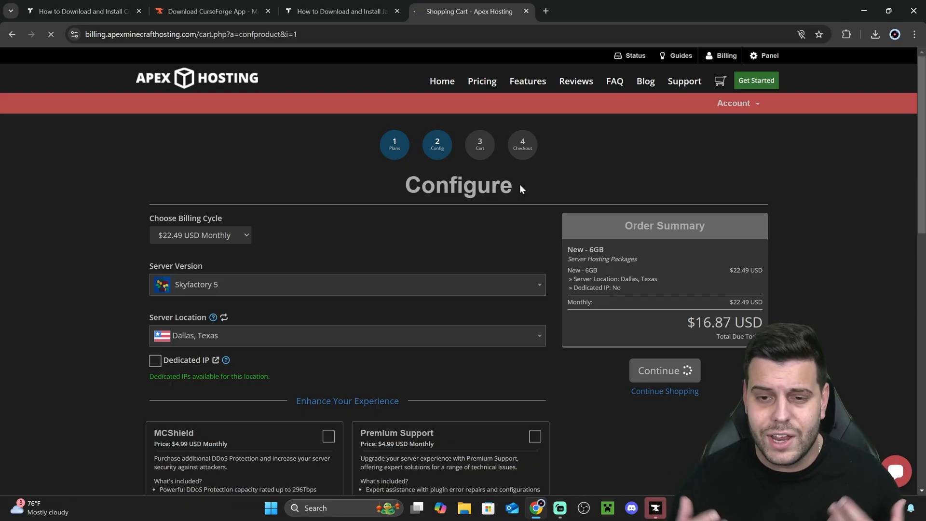
pyautogui.click(663, 370)
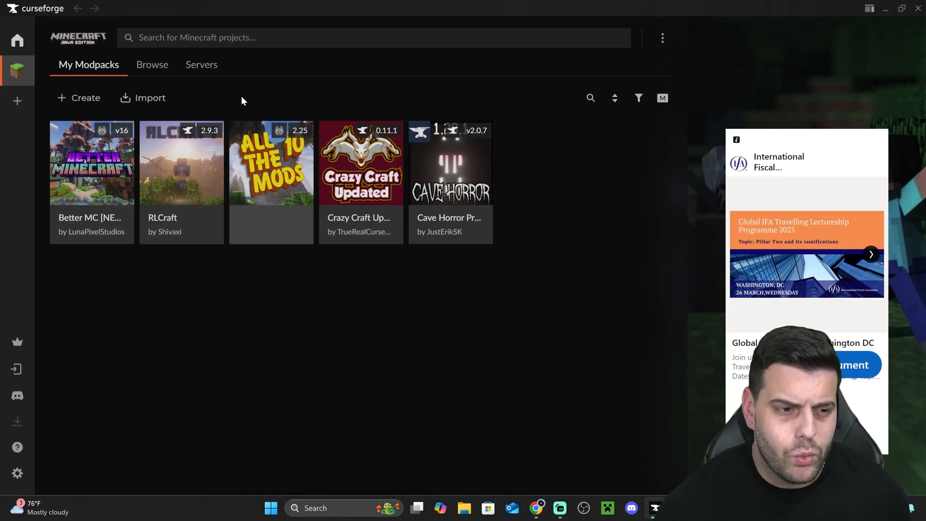
# Browse Minecraft modpacks, search 'skyf', and filter results to darkosto's modpacks
pyautogui.click(17, 40)
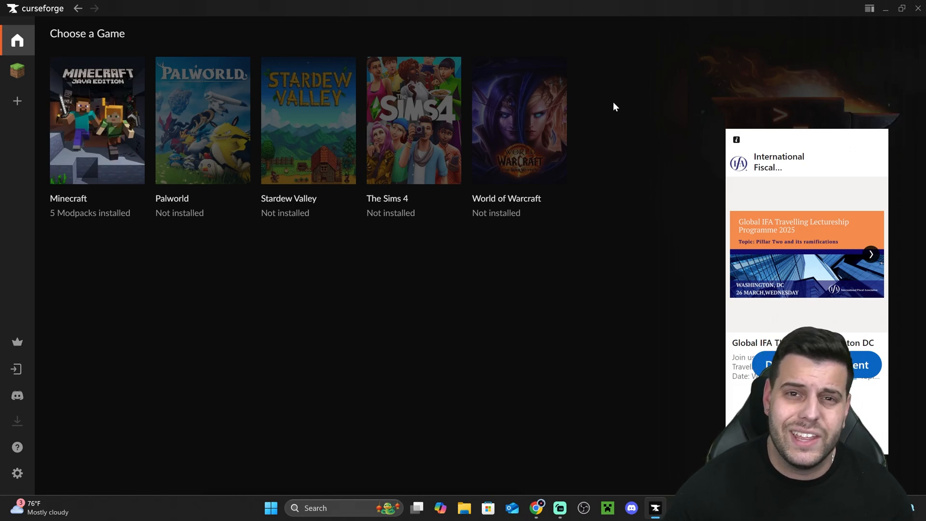
pyautogui.moveTo(625, 122)
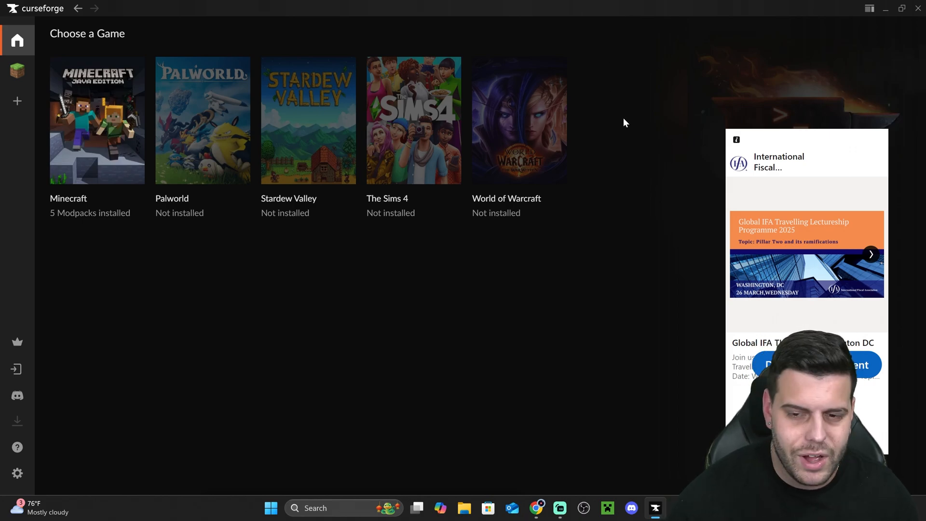
pyautogui.moveTo(612, 13)
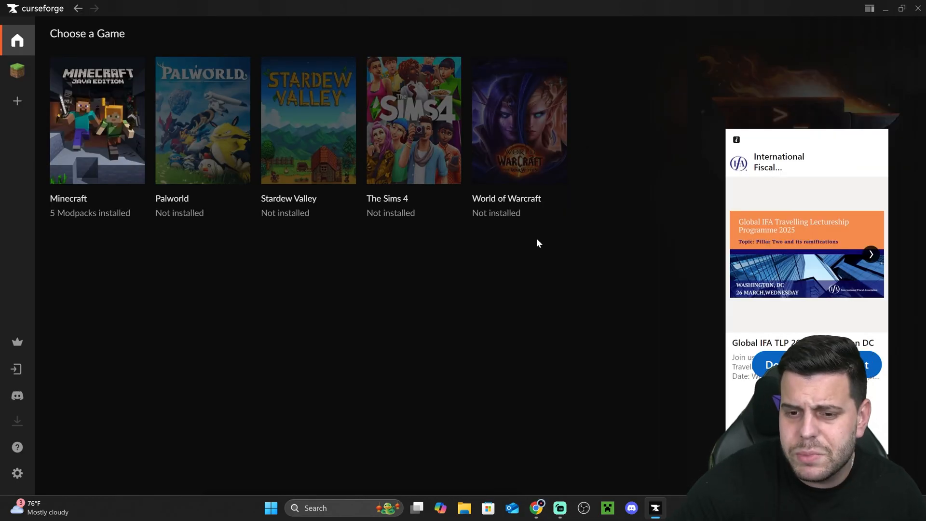
pyautogui.moveTo(214, 170)
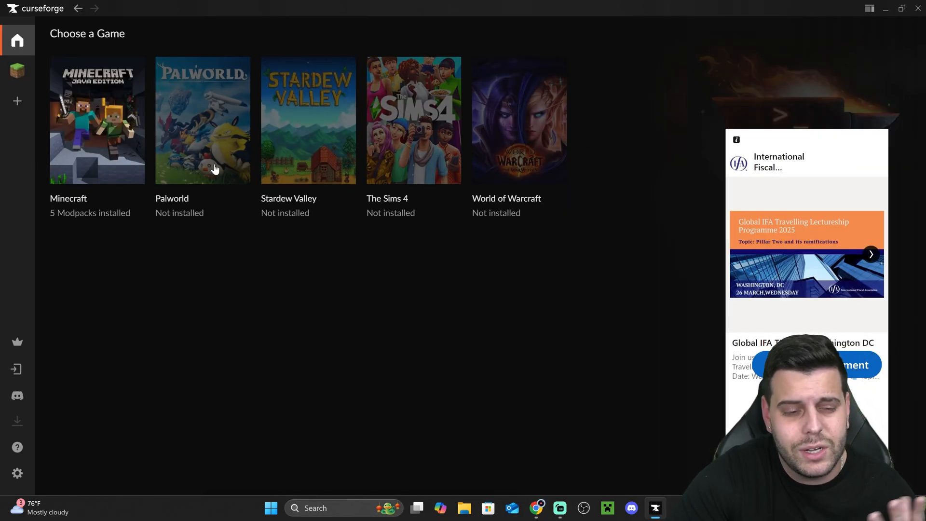
pyautogui.click(96, 121)
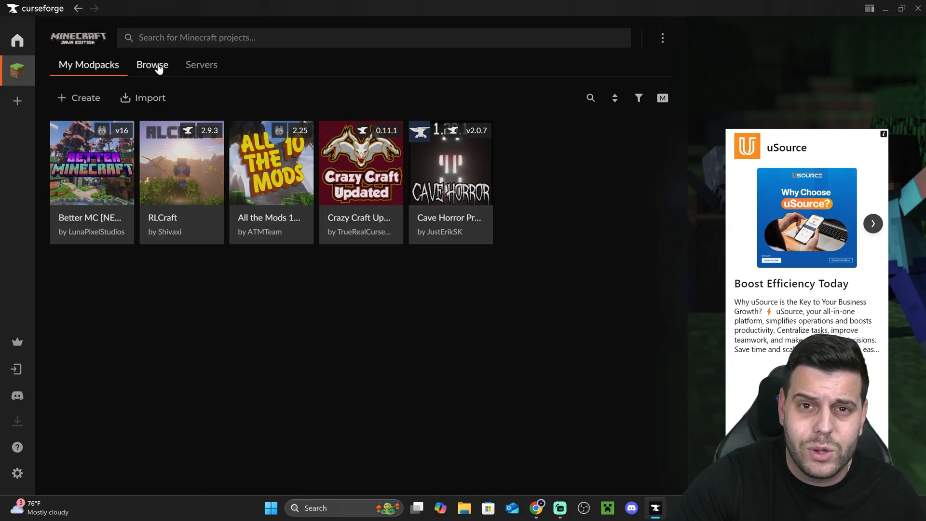
pyautogui.click(152, 64)
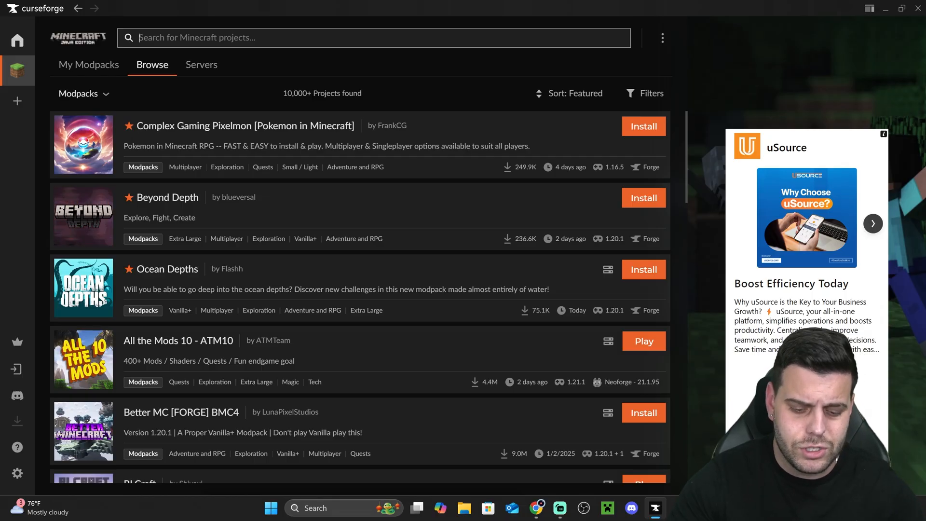
pyautogui.write('skyfactory')
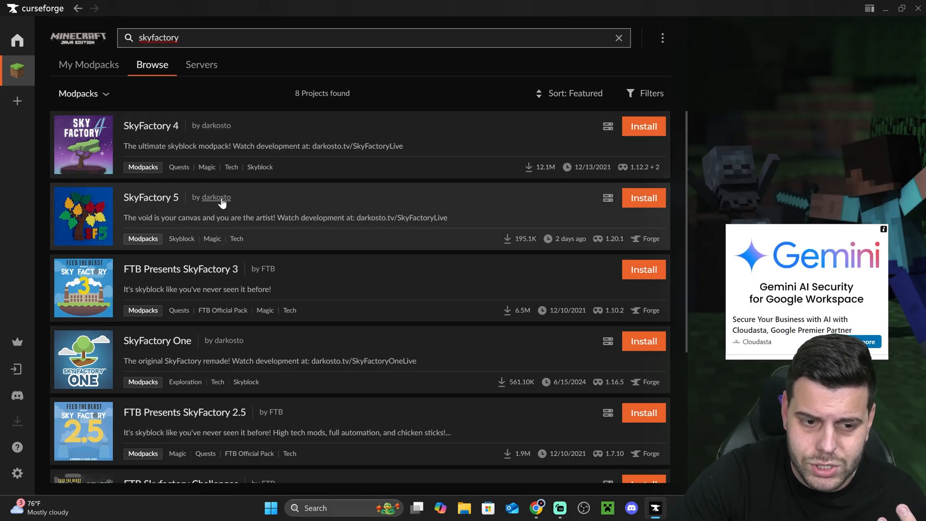
pyautogui.click(215, 197)
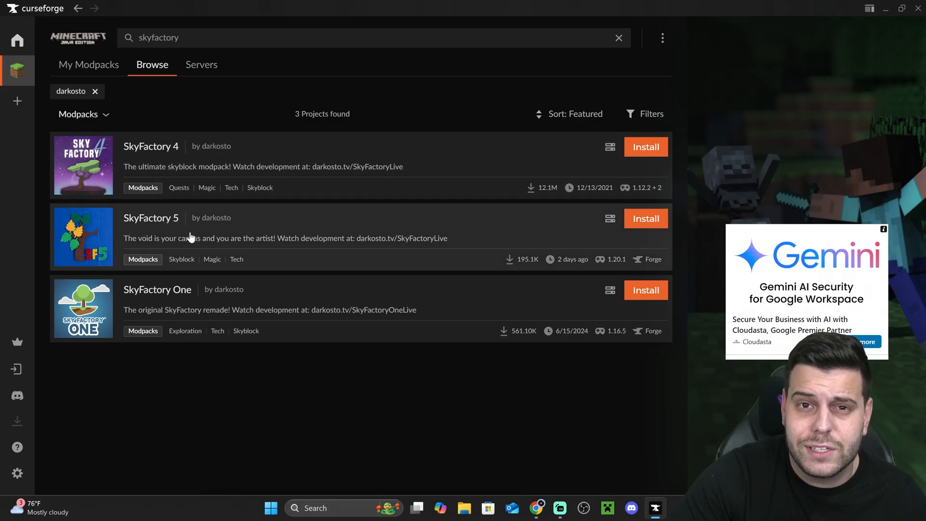
pyautogui.moveTo(645, 218)
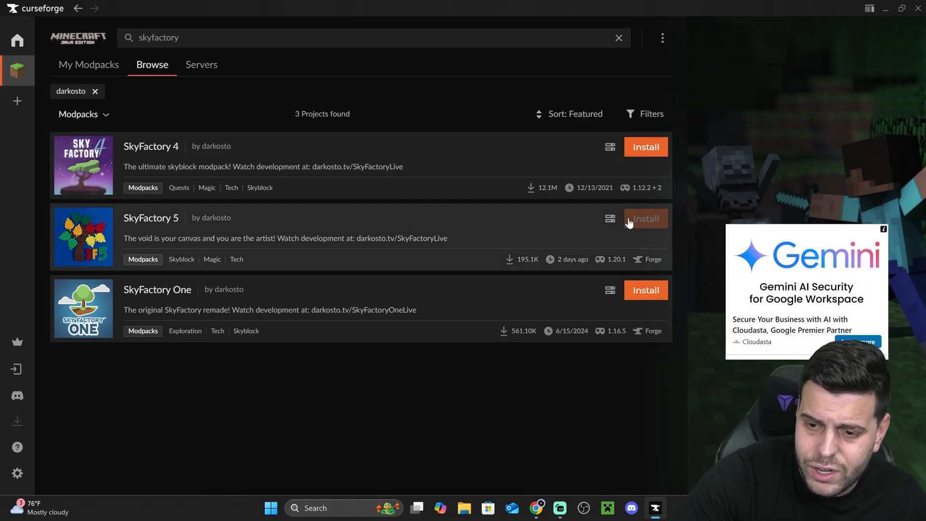
# Install the SkyFactory 5 modpack and follow its progress under My Modpacks
pyautogui.click(645, 217)
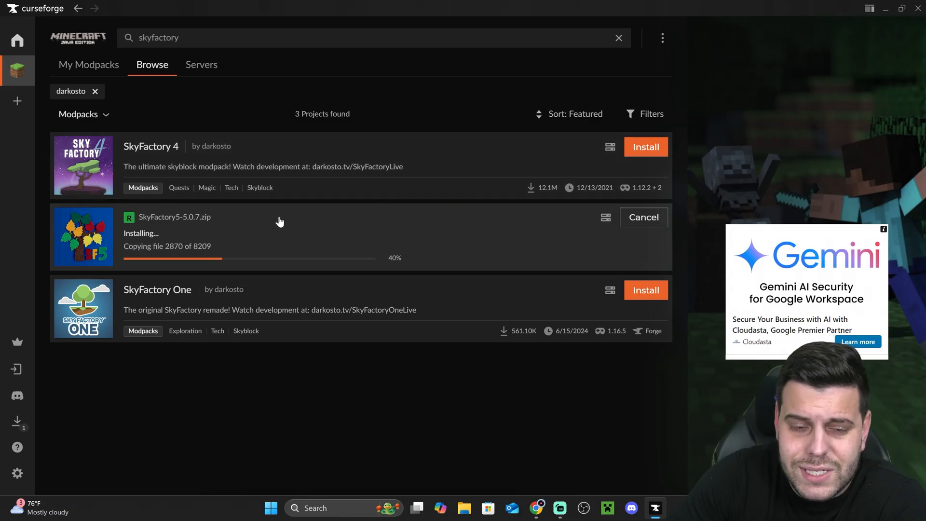
pyautogui.click(88, 64)
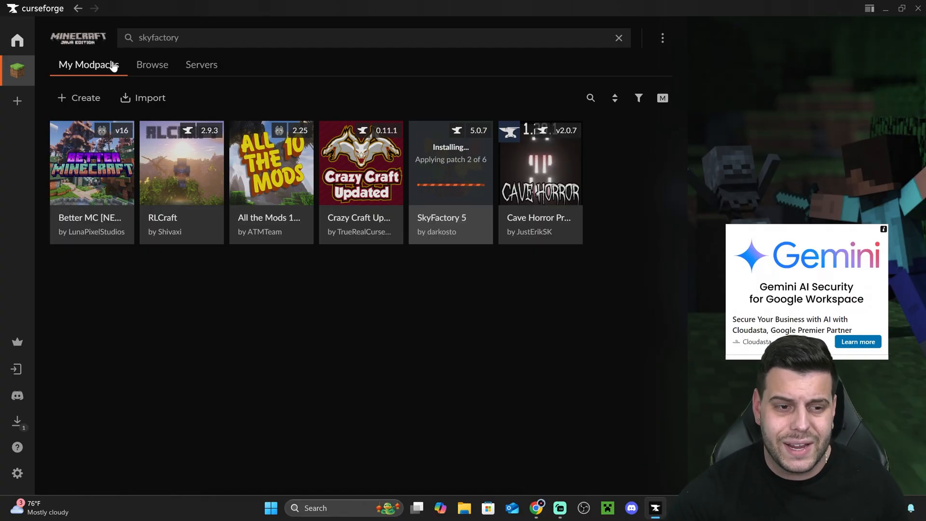
pyautogui.moveTo(18, 69)
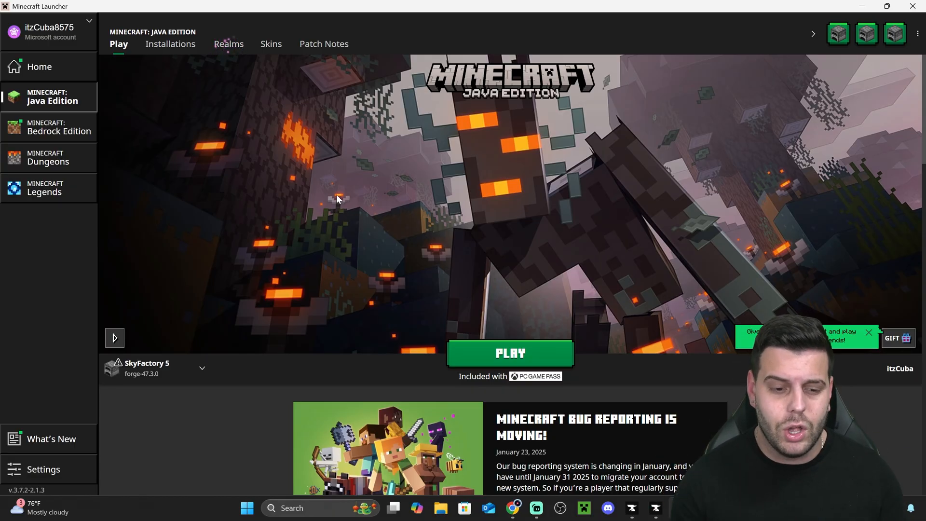
pyautogui.moveTo(537, 313)
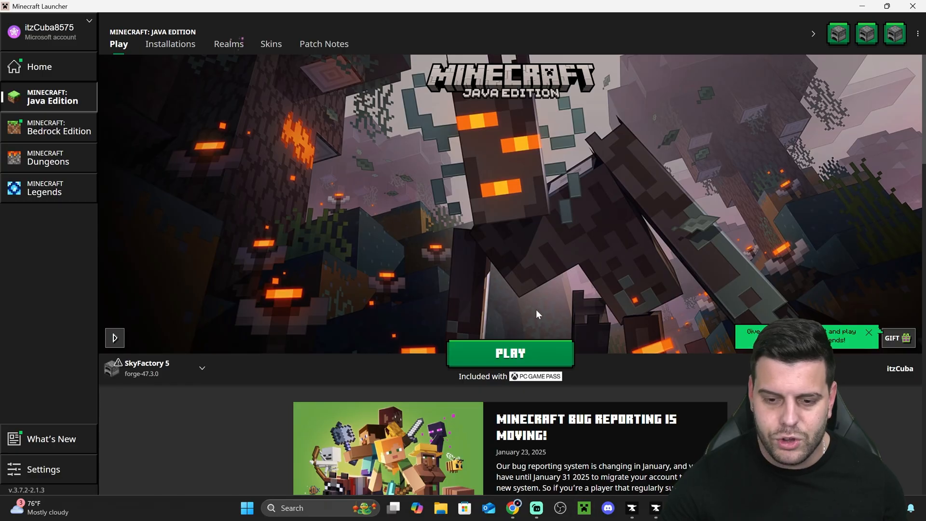
pyautogui.moveTo(381, 163)
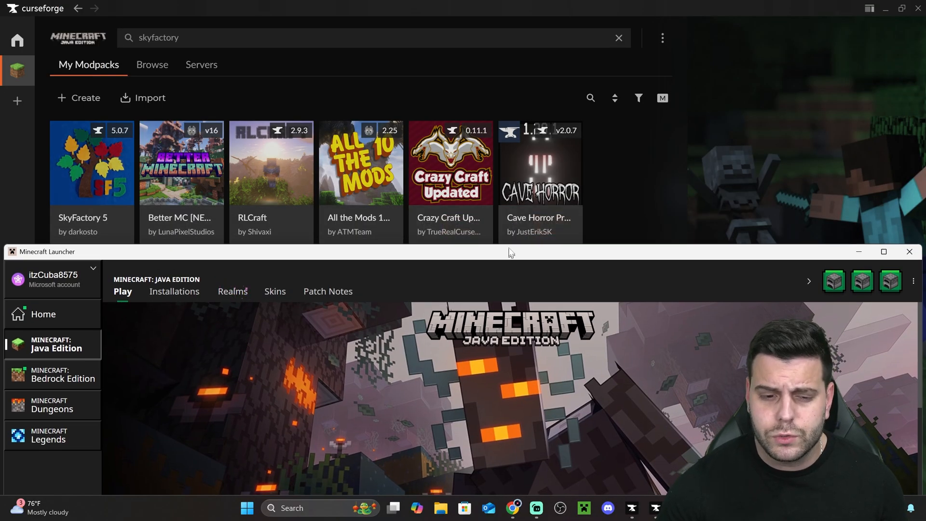
pyautogui.click(883, 251)
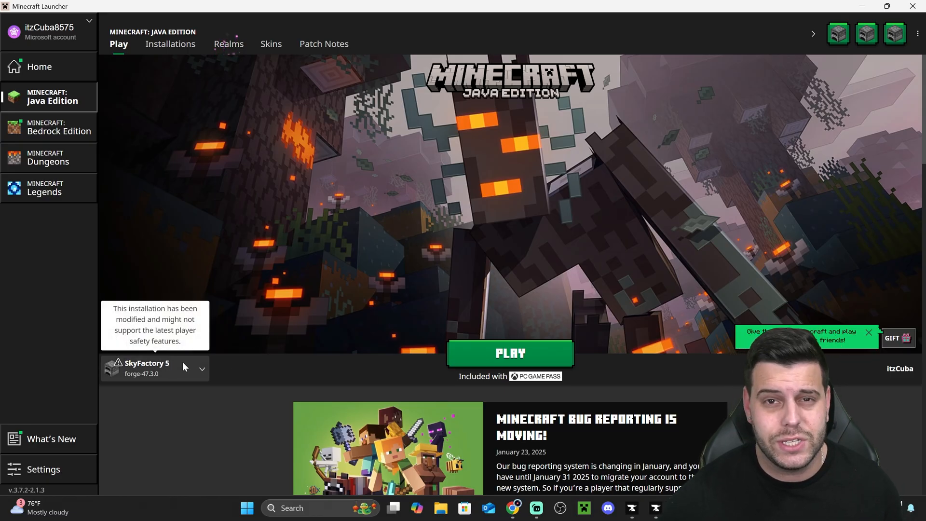
pyautogui.moveTo(300, 179)
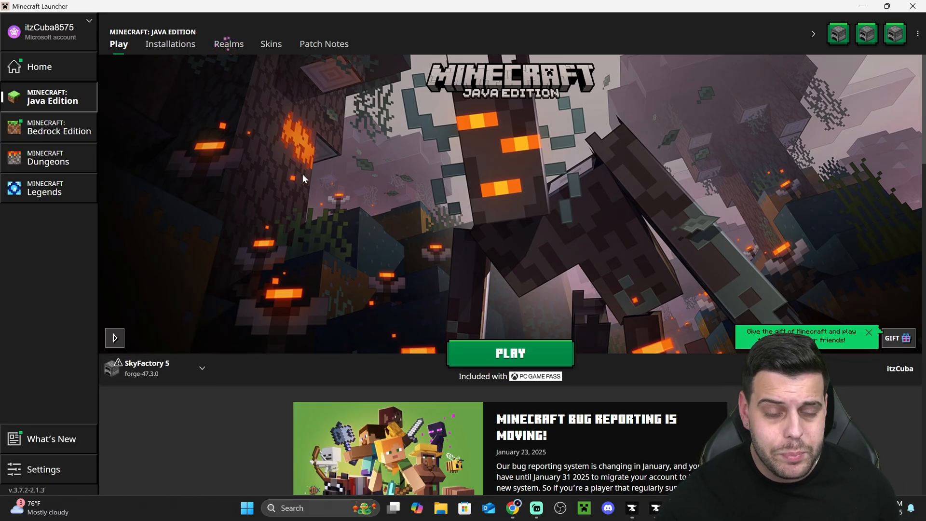
# Edit the SkyFactory 5 installation's JVM arguments to -Xmx8096m and save
pyautogui.click(170, 44)
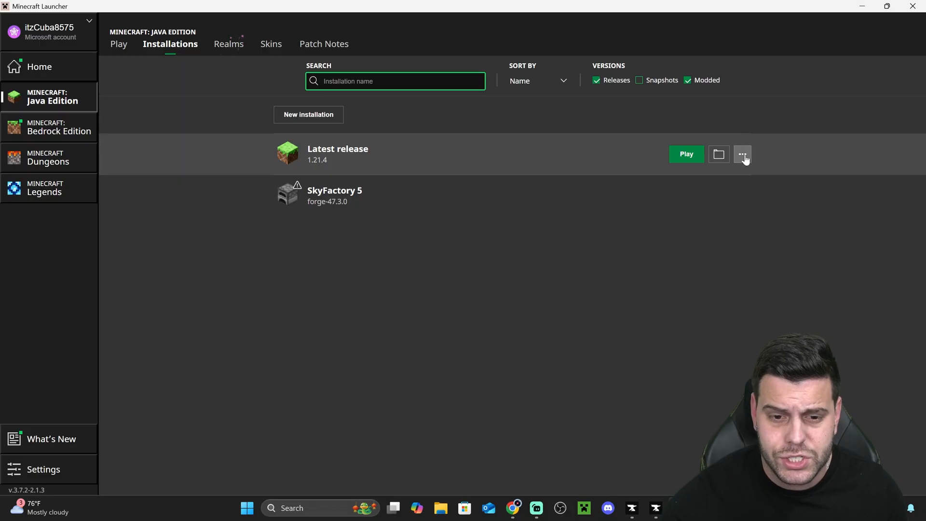
pyautogui.click(742, 195)
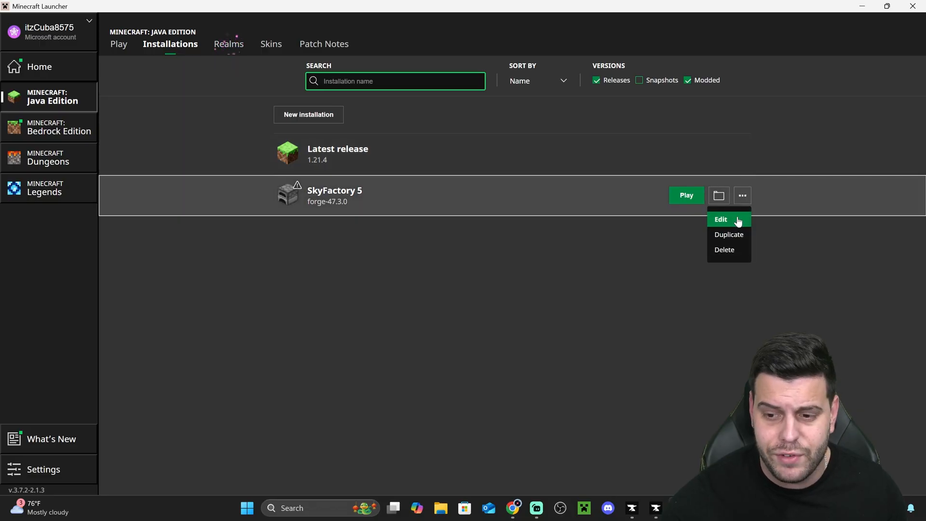
pyautogui.click(720, 219)
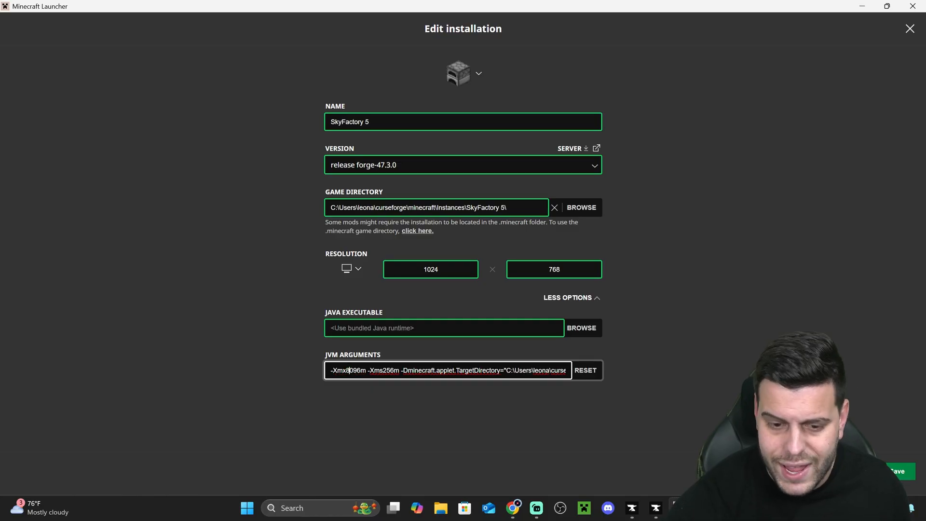
pyautogui.doubleClick(353, 371)
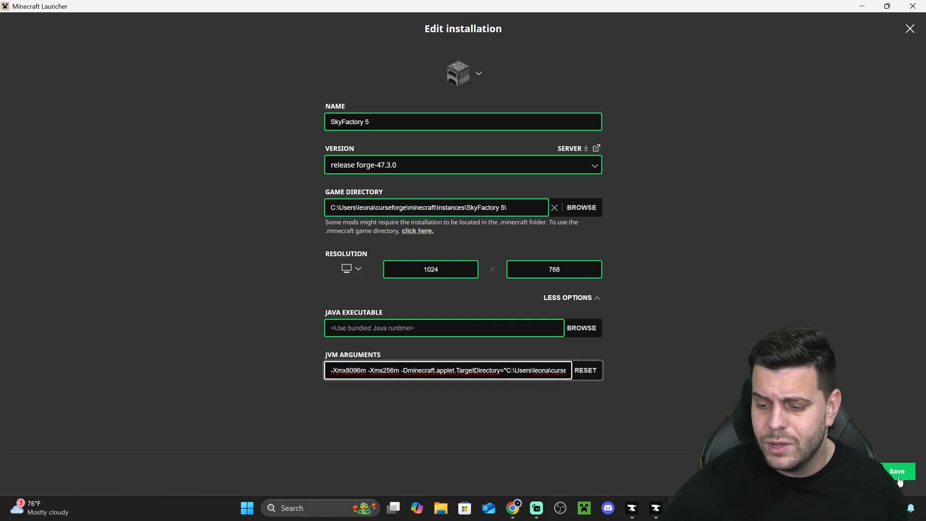
pyautogui.click(897, 471)
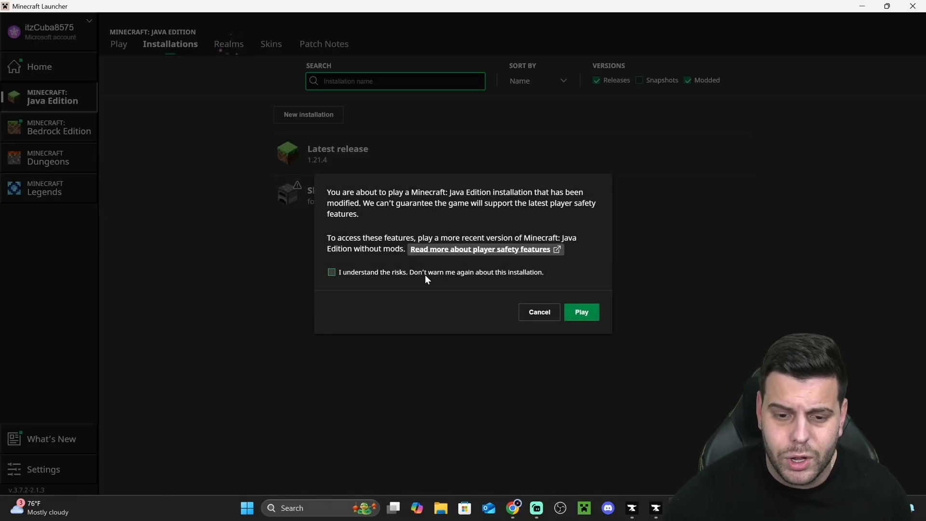
# Accept the modified-installation risks, launch SkyFactory 5, and return to the launcher's main page
pyautogui.click(331, 272)
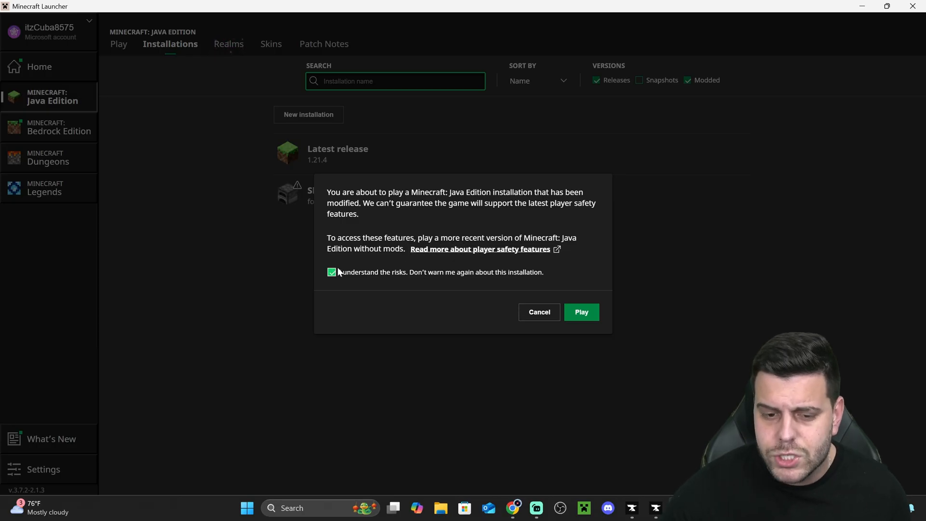
pyautogui.click(580, 312)
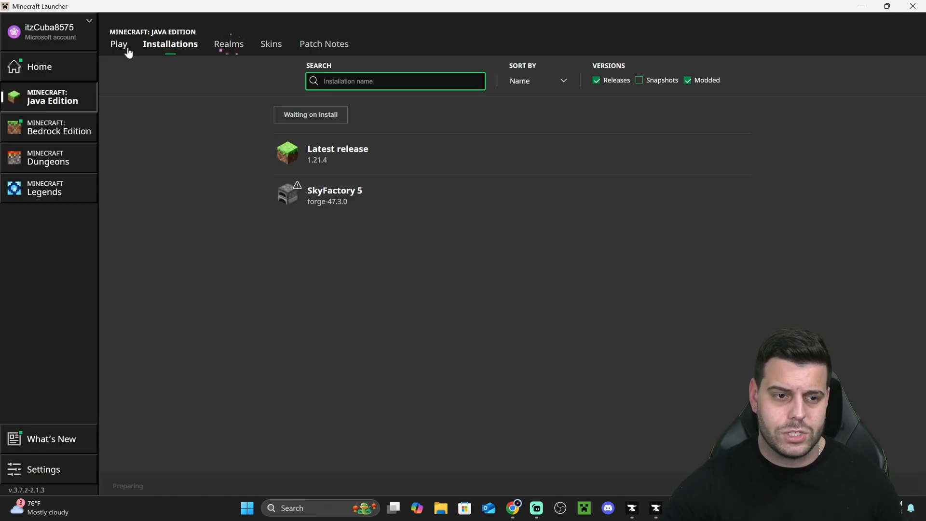
pyautogui.click(118, 44)
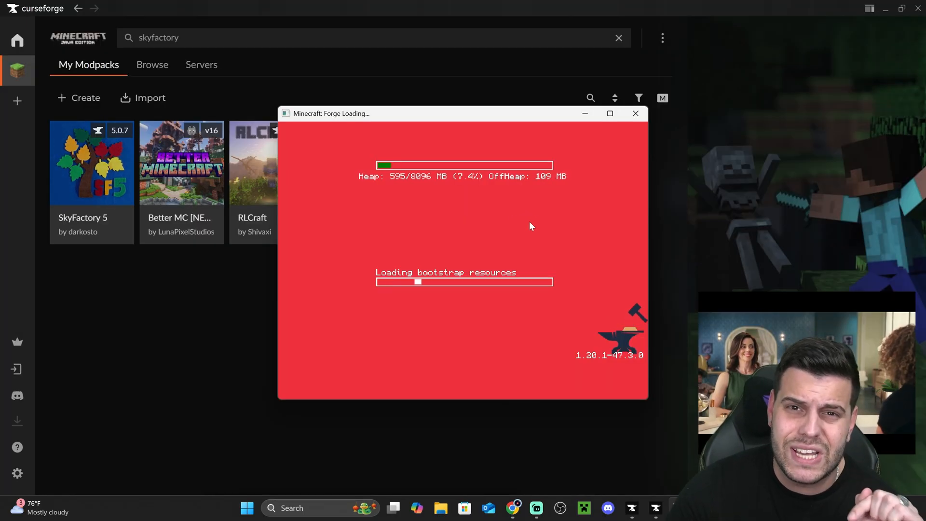
pyautogui.moveTo(579, 278)
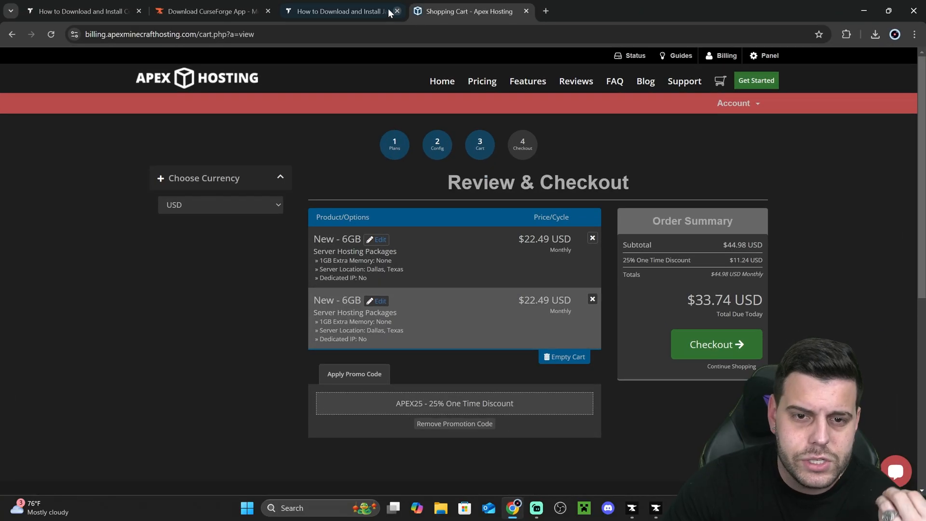
# Switch to the Java 21 installation guide tab and scroll through its instructions
pyautogui.click(340, 11)
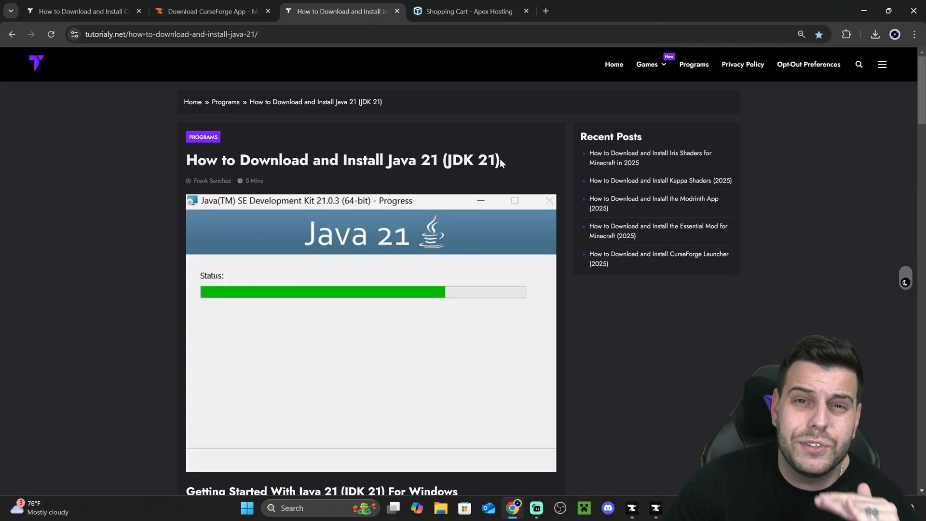
pyautogui.scroll(-3)
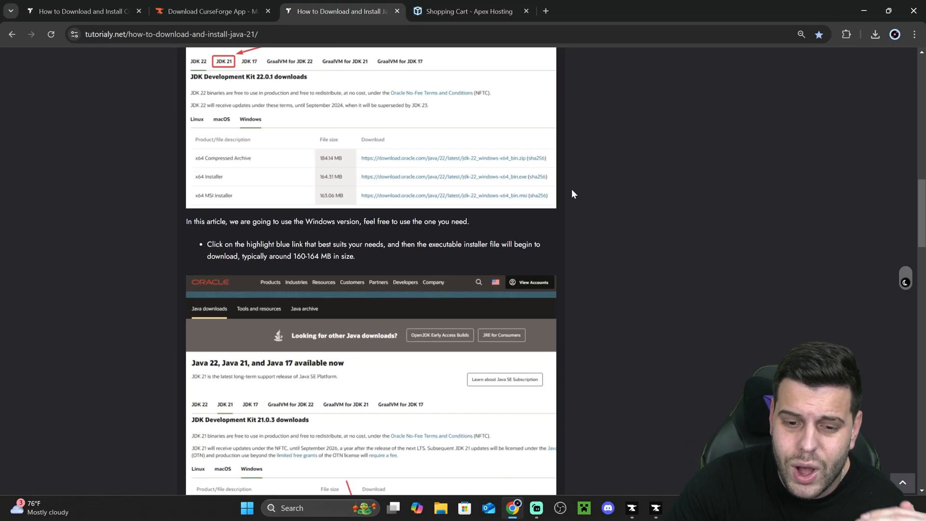
pyautogui.scroll(-3)
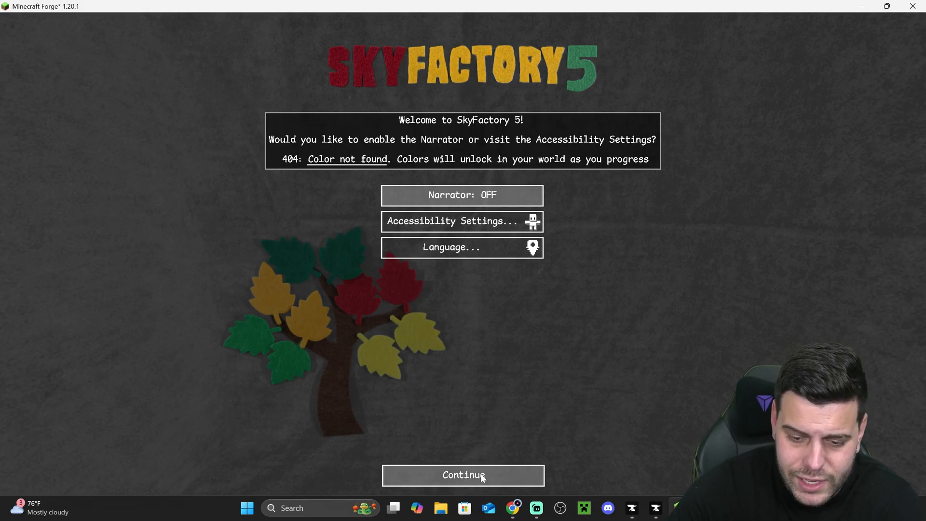
# Continue past the SkyFactory 5 welcome screen to the main menu
pyautogui.click(463, 474)
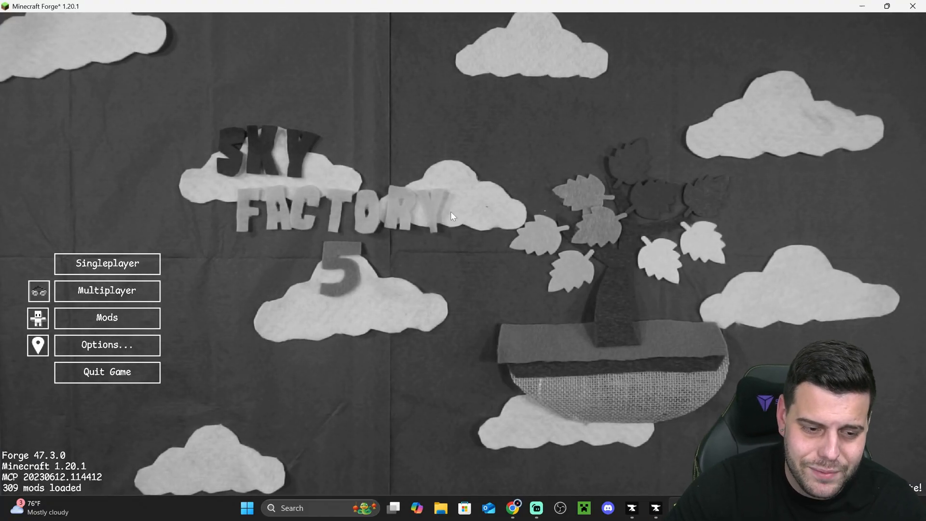
pyautogui.moveTo(107, 289)
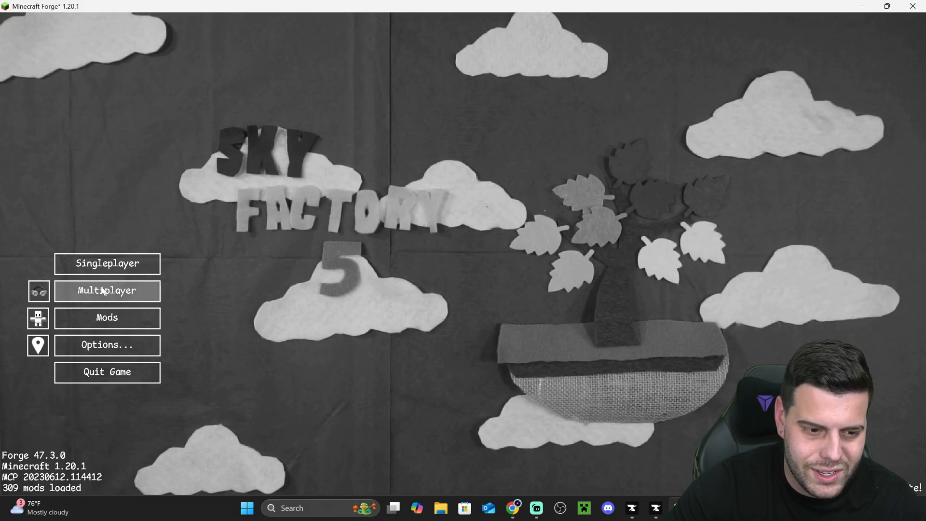
pyautogui.moveTo(107, 263)
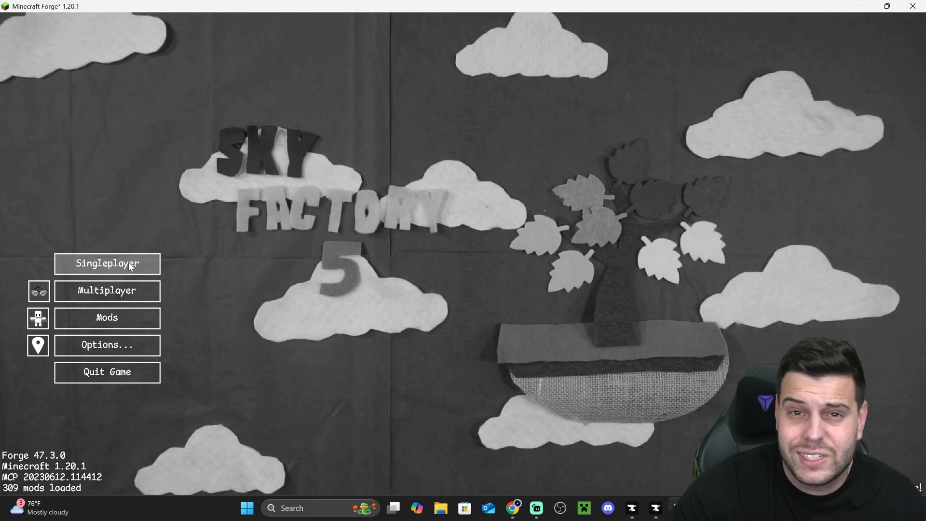
# Choose Singleplayer from the Minecraft main menu to begin a new SkyFactory 5 world
pyautogui.click(107, 263)
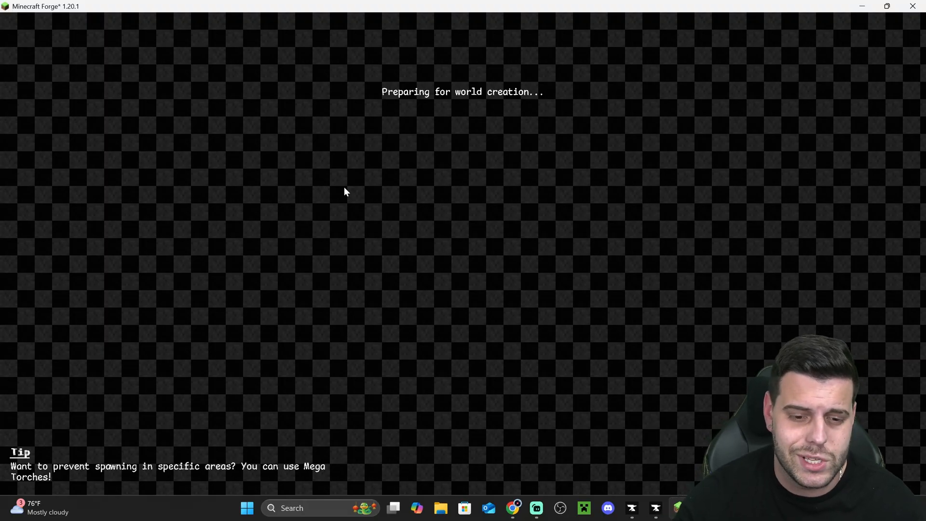
pyautogui.moveTo(421, 184)
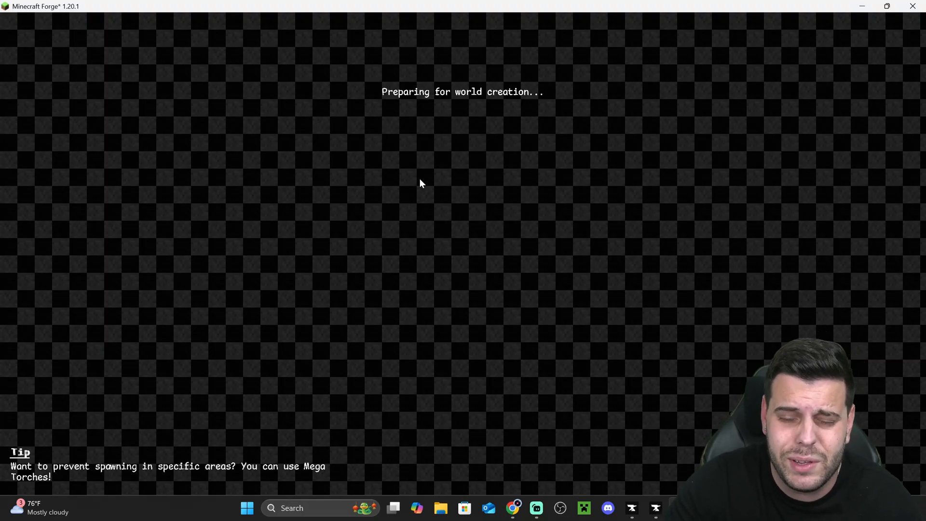
pyautogui.moveTo(477, 163)
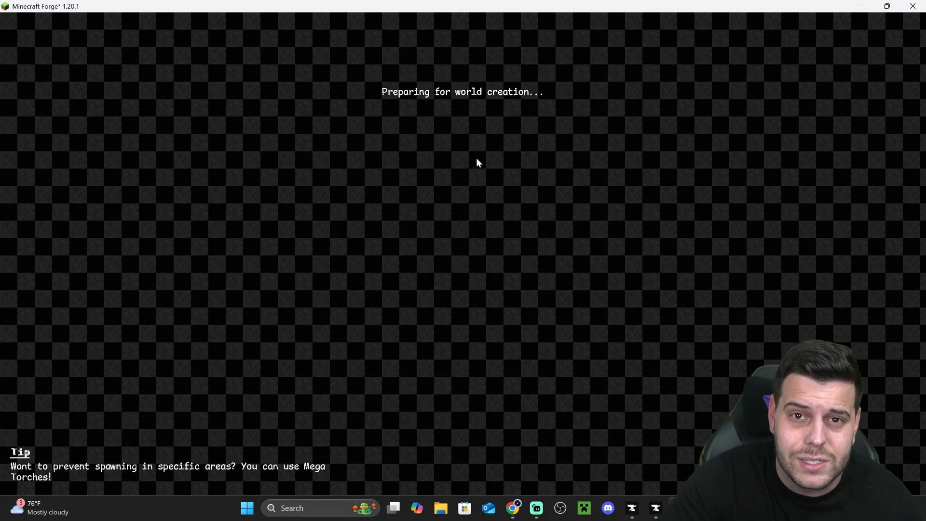